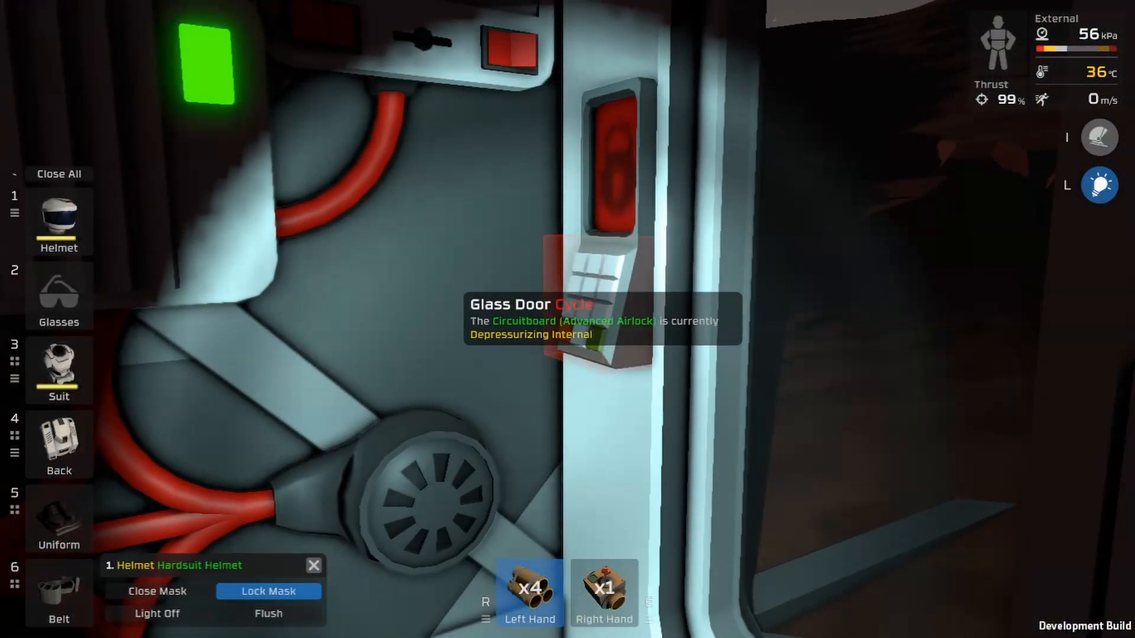
Cycle the airlock from its control panel and walk through into the base.
click(156, 591)
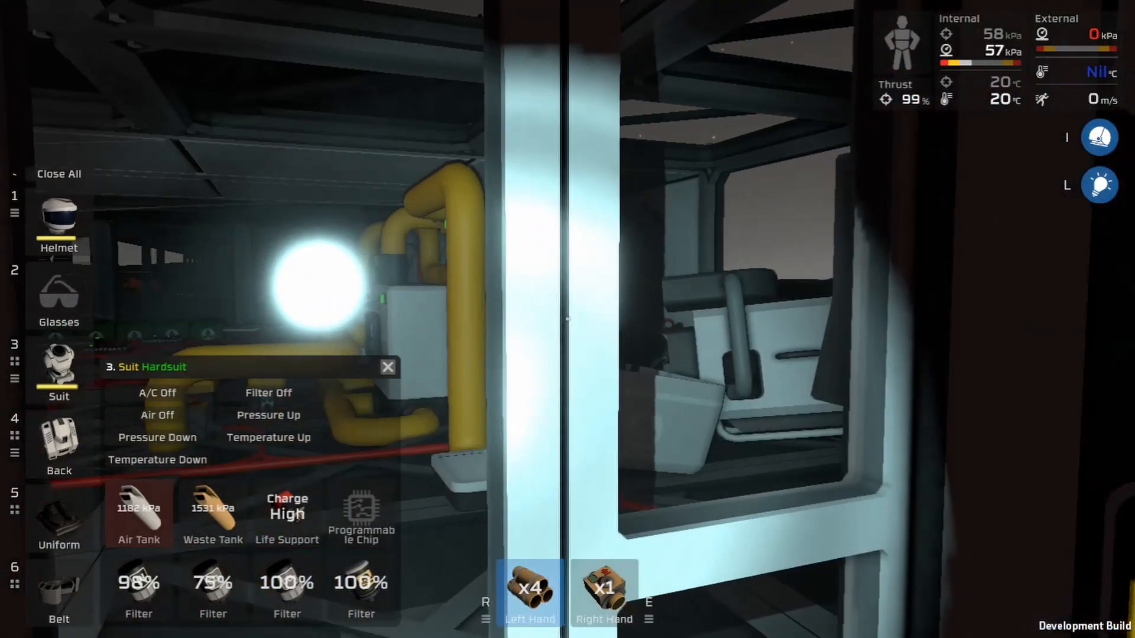
Close the suit settings overview to free the view for placing the pressure regulator.
click(388, 366)
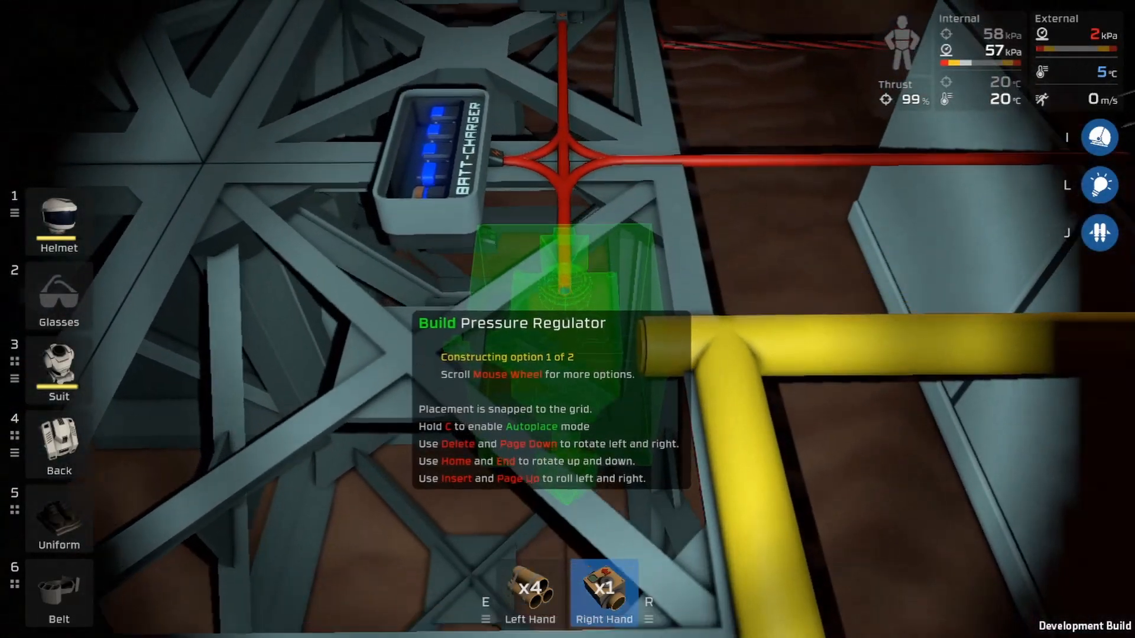
Enter 10000 as the back pressure regulator's target pressure and confirm it.
scroll(down, 3)
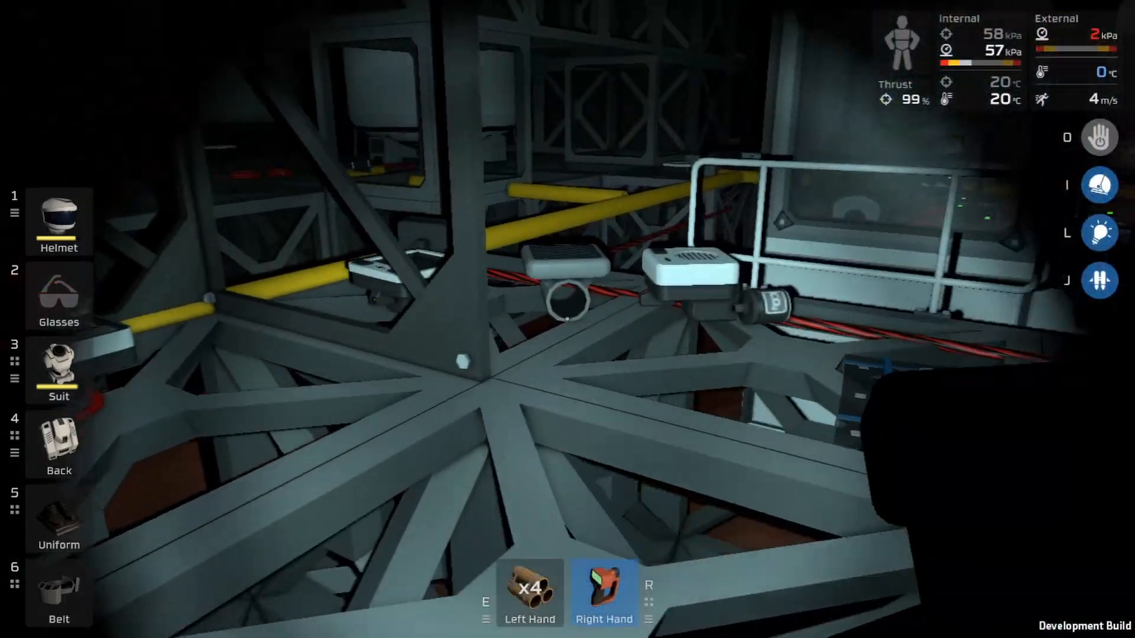
mouse_move(567, 318)
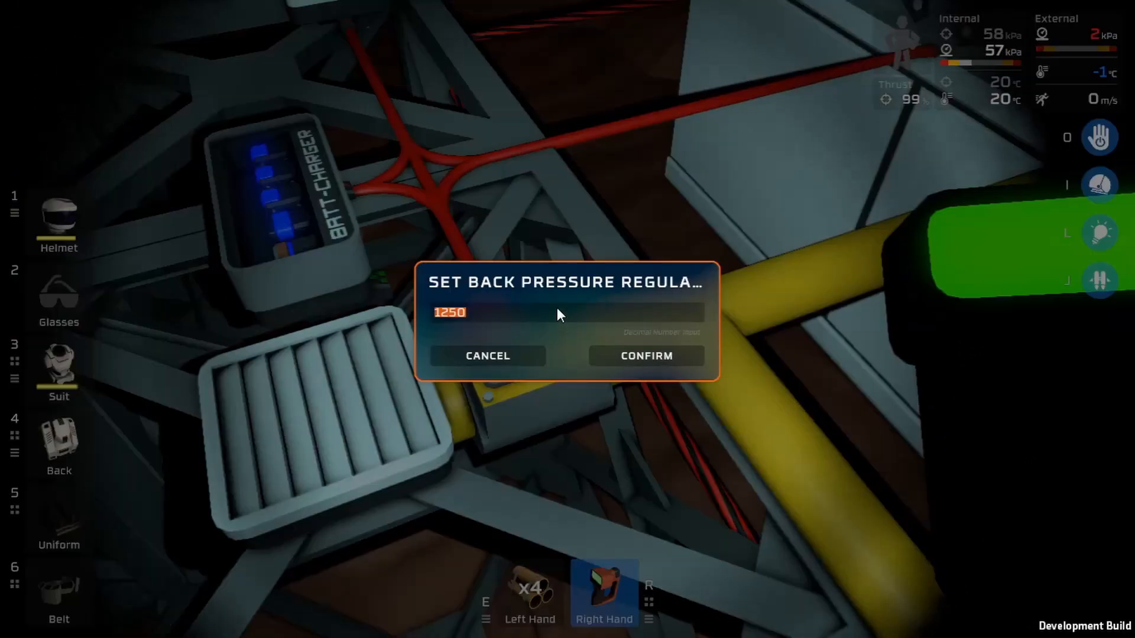
text(10000)
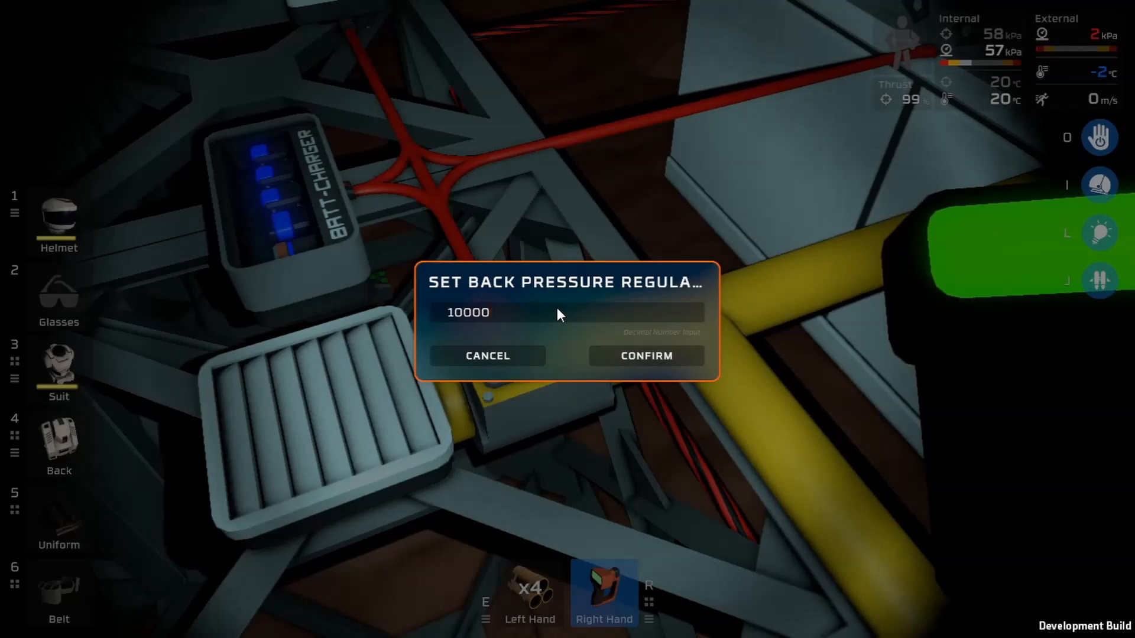
click(645, 355)
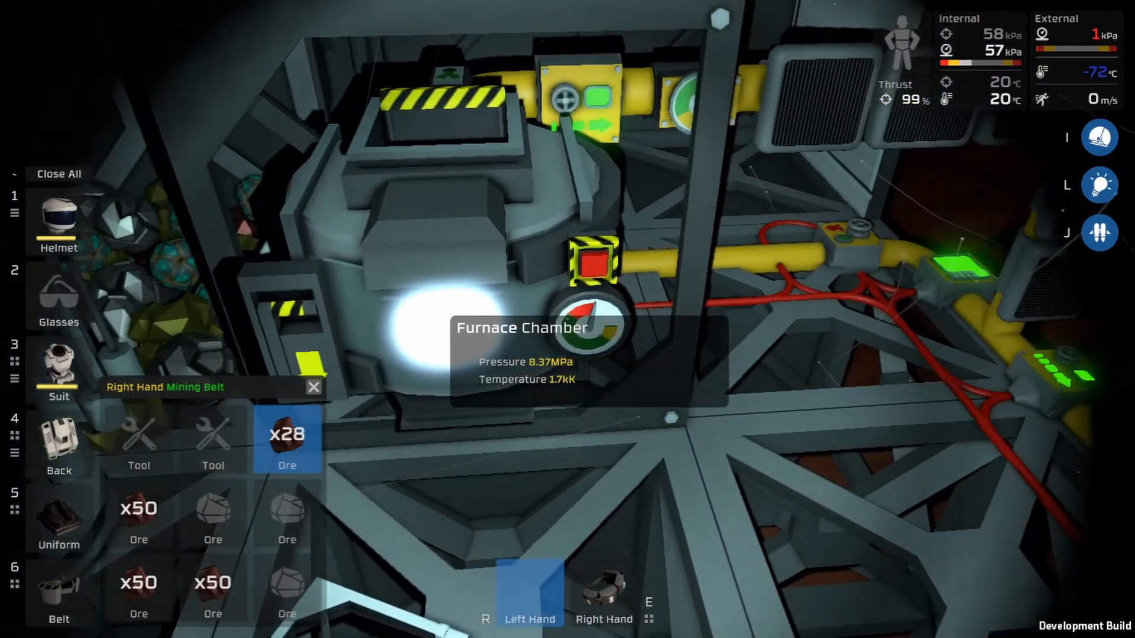
Leave the open panel and check the furnace readout at about 8.37 MPa and 1.7 kK.
key(Escape)
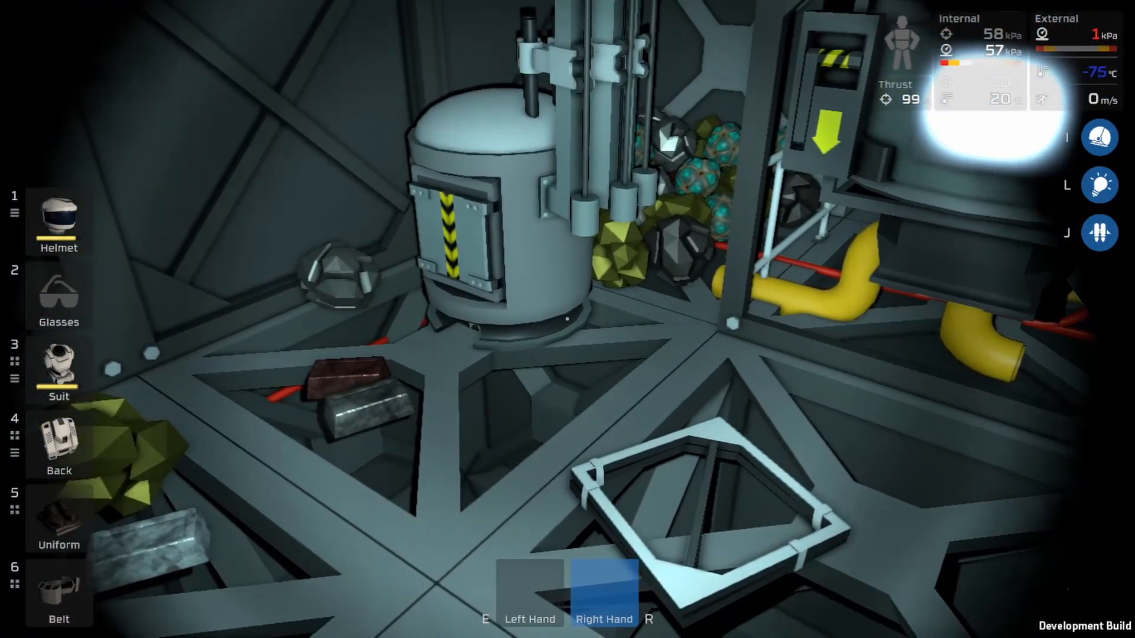
Eject the smelted ingots from the furnace output onto the floor.
key(Tab)
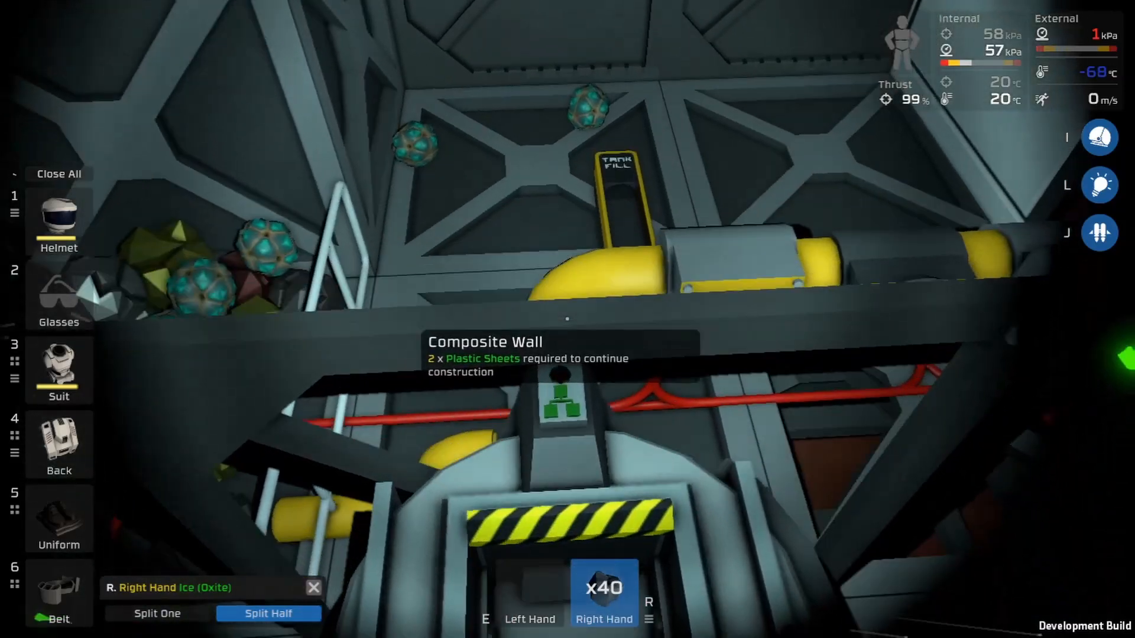
Take the stack of 40 Oxite ice into the right hand at the tank fill.
click(156, 613)
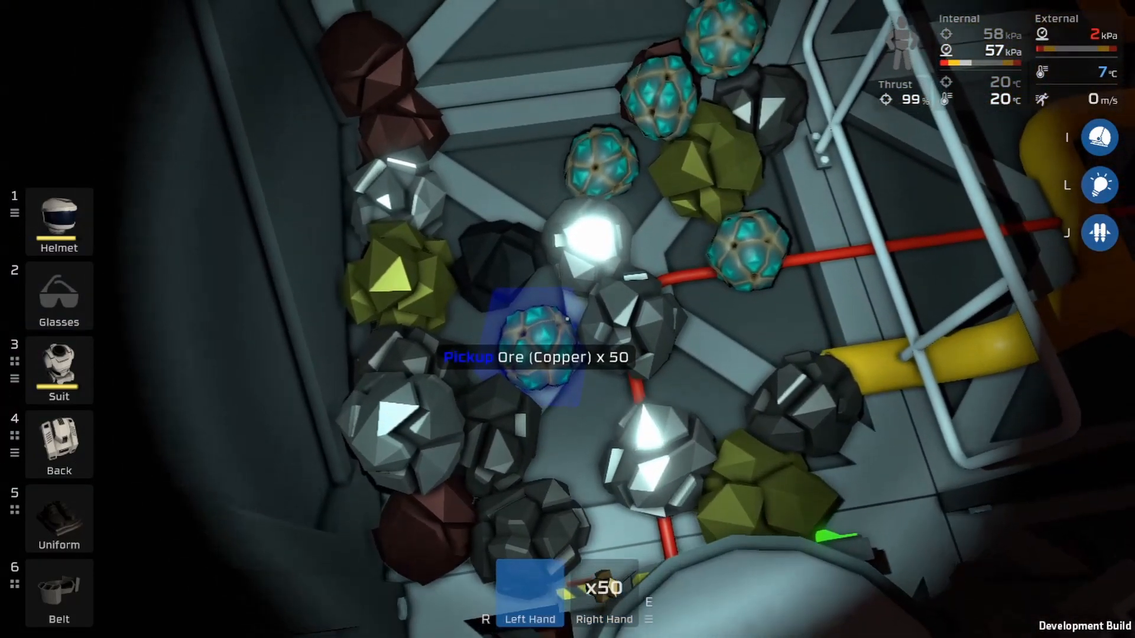
Pick up the Ore (Copper) stack from the mixed ore pile.
click(529, 345)
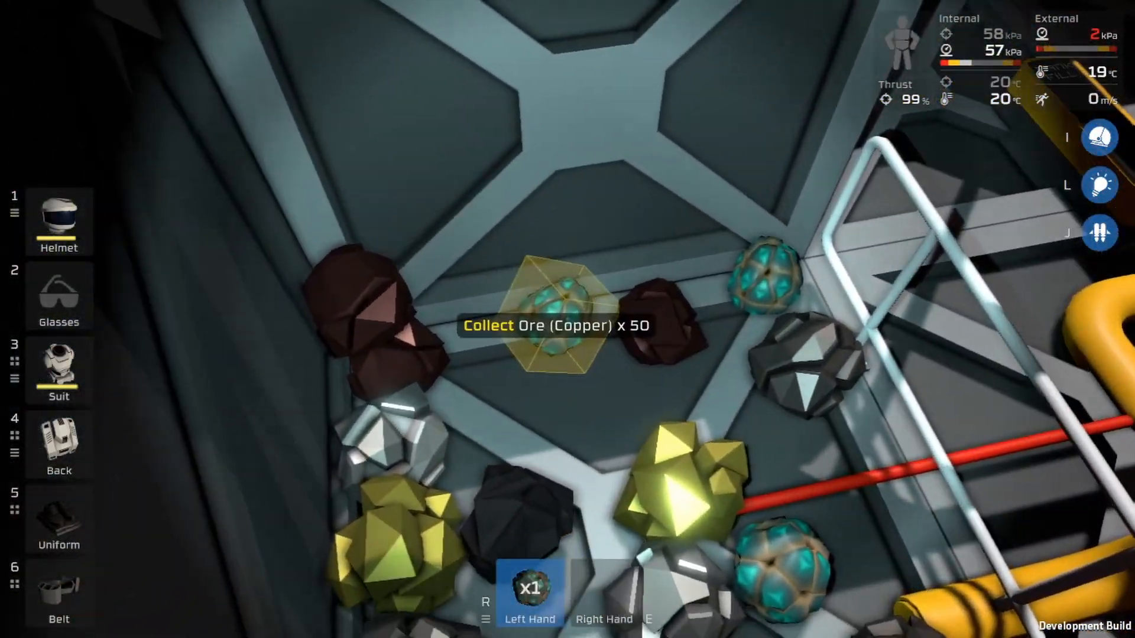
Collect the copper ore x50 and the nickel ingot from the output tray, then show the jetpack inventory.
click(553, 317)
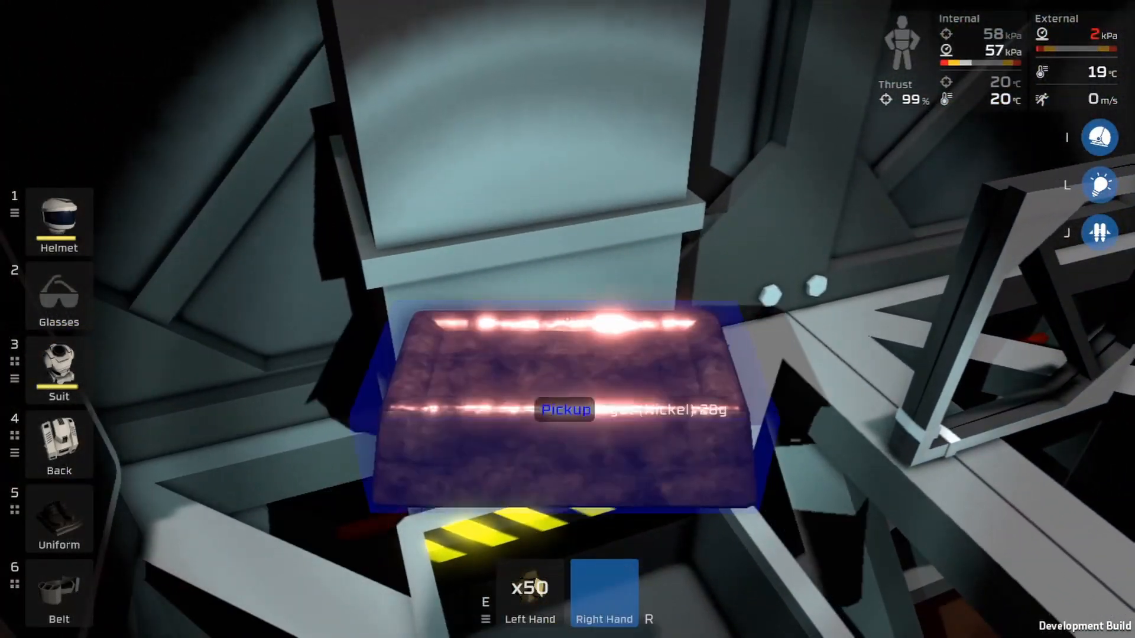
click(566, 409)
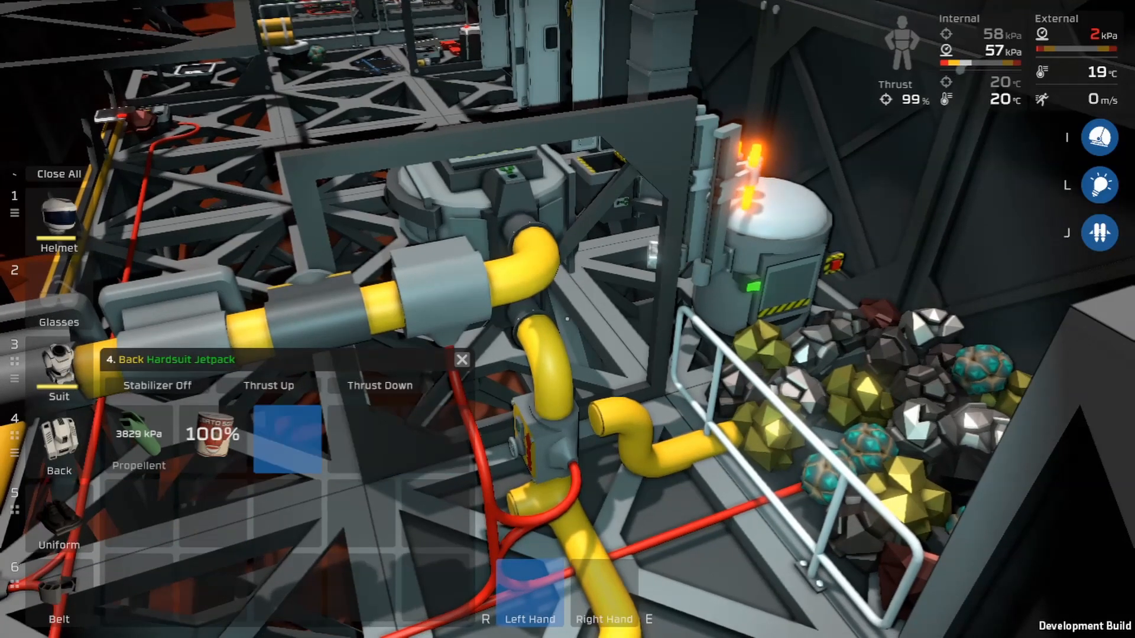
click(461, 374)
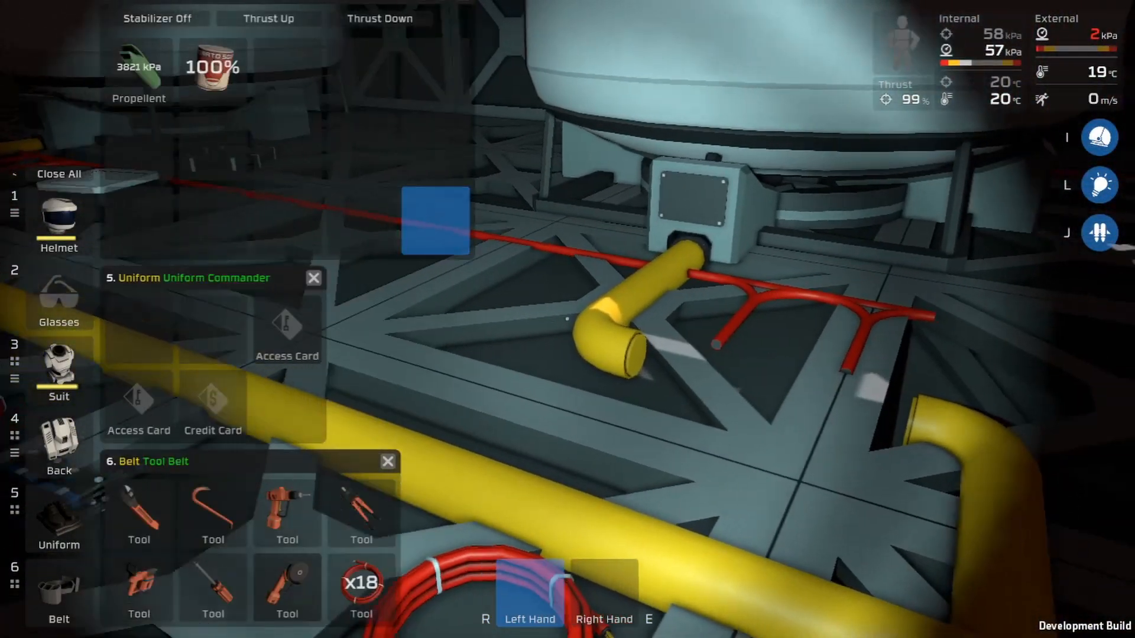
Equip the wrench from the Tool Belt into the left hand for deconstructing the frame.
click(140, 514)
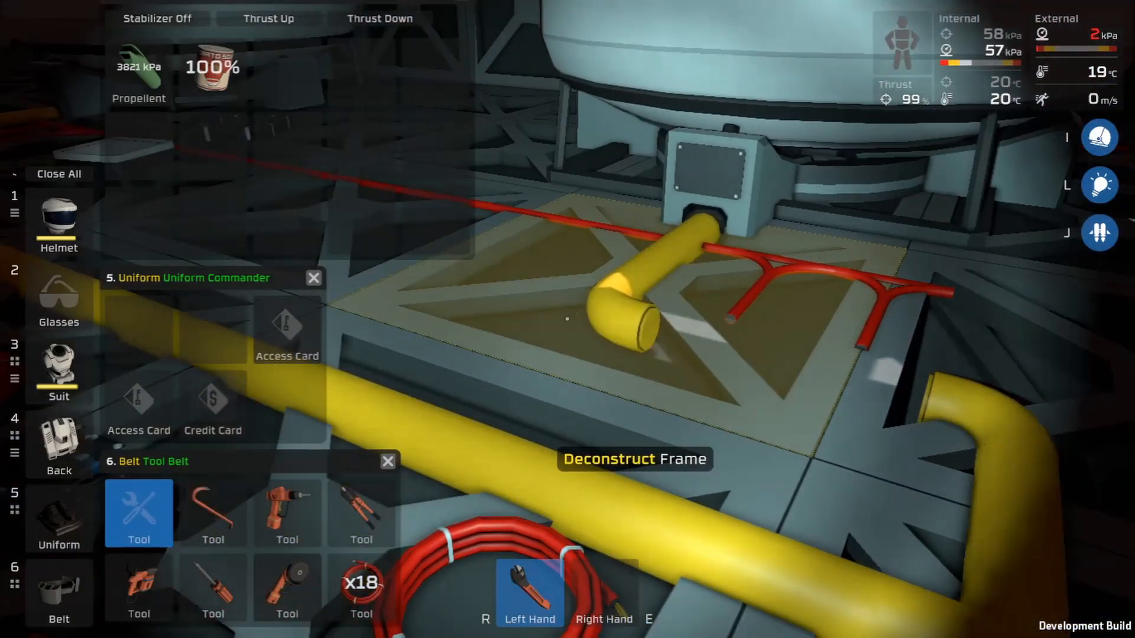